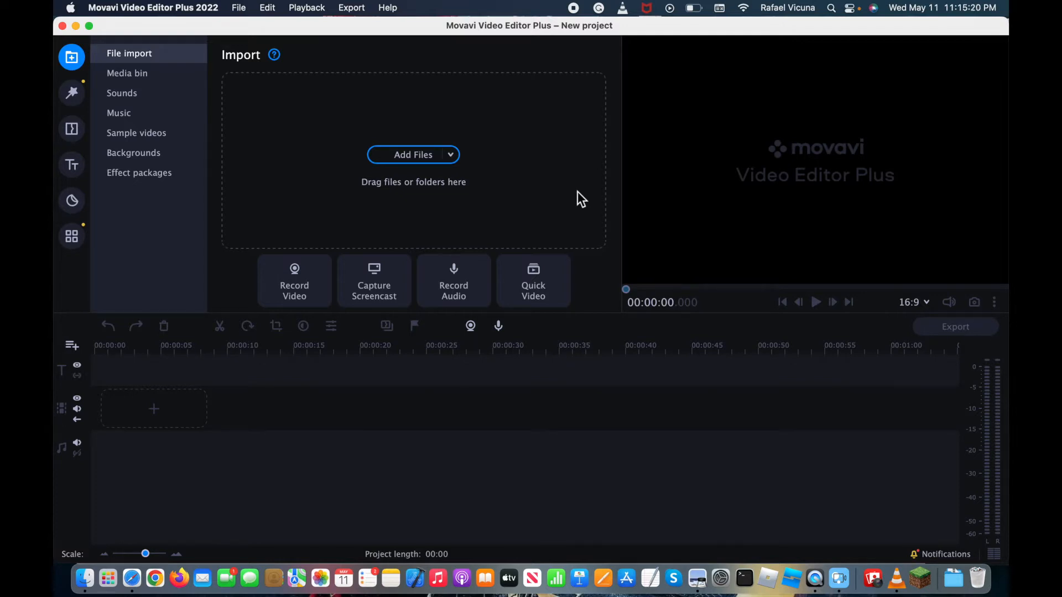
Step: Place example clip.mov on the timeline's video track, keeping the project aspect ratio via Don't Change
click(412, 155)
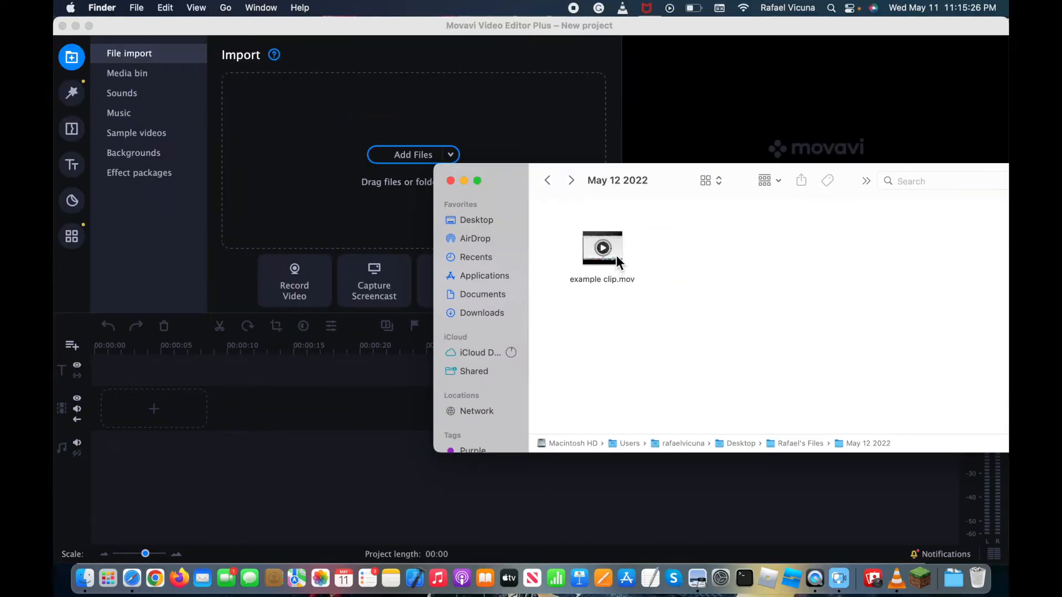
drag(601, 246, 203, 408)
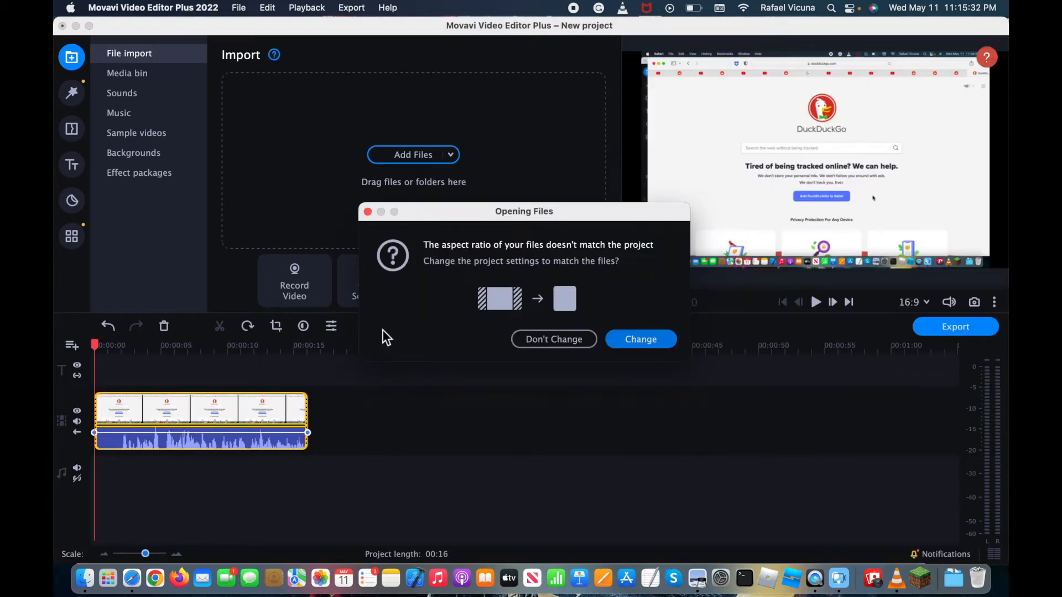
mouse_move(670, 242)
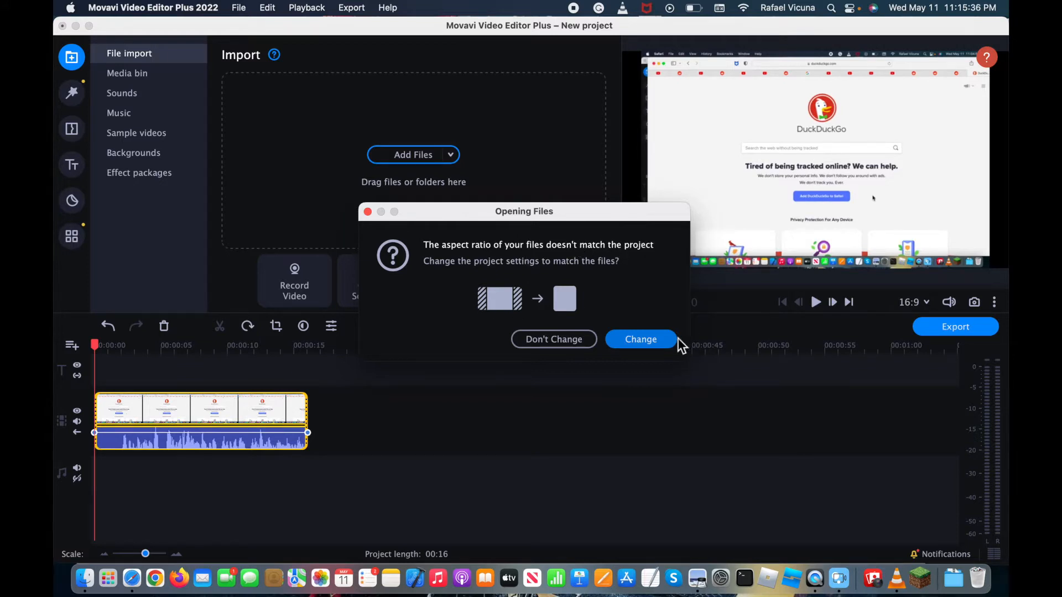
mouse_move(604, 342)
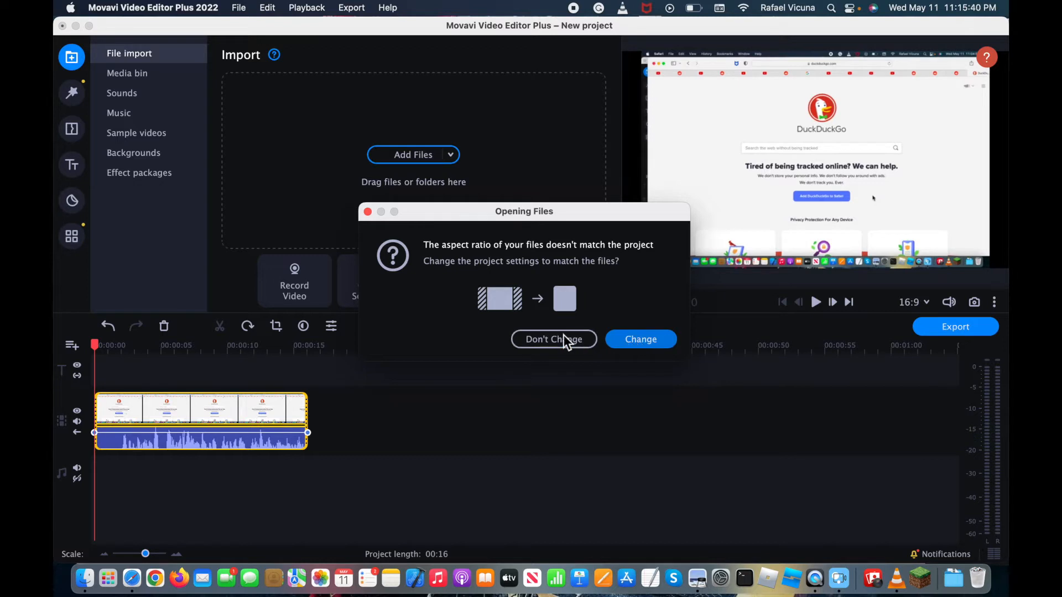
click(553, 340)
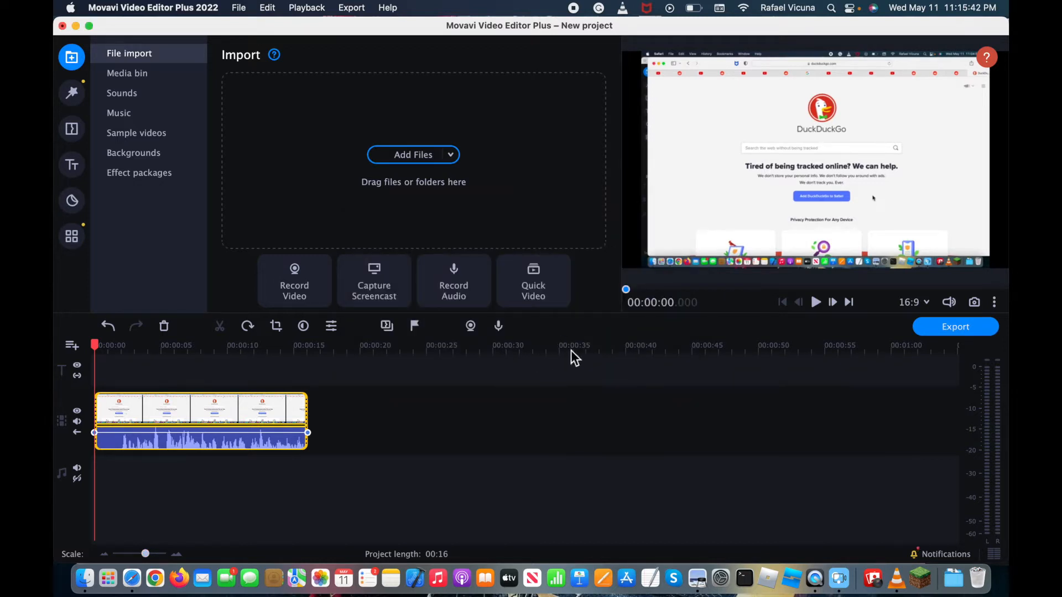
mouse_move(168, 405)
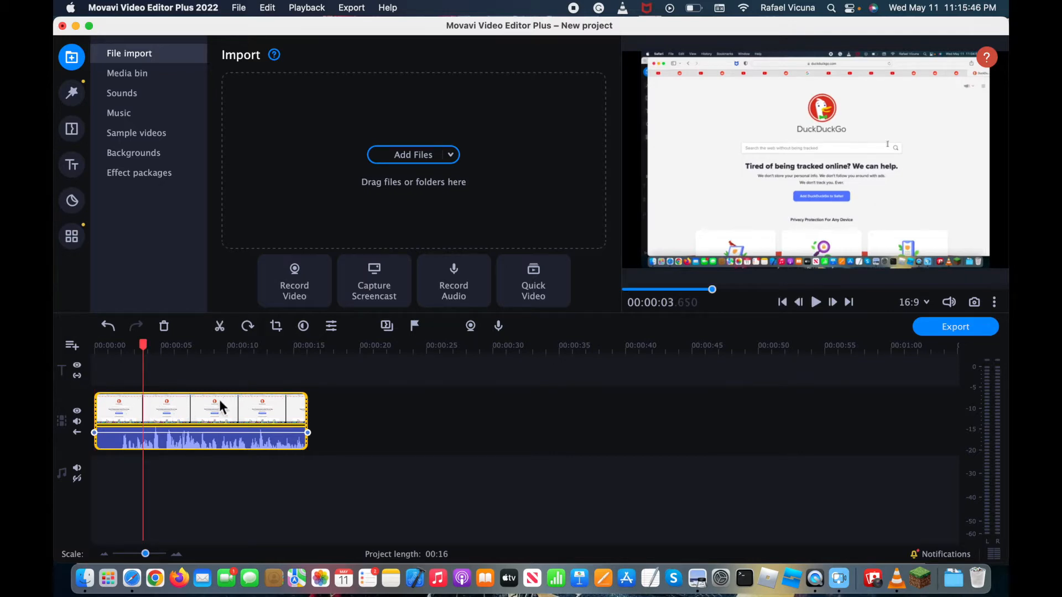
mouse_move(128, 284)
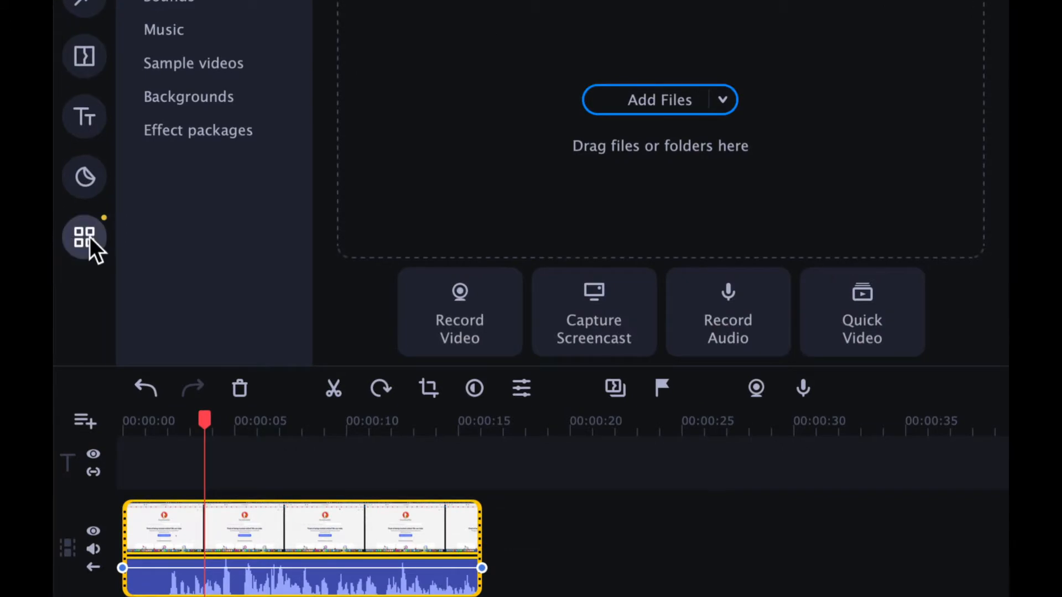
mouse_move(85, 237)
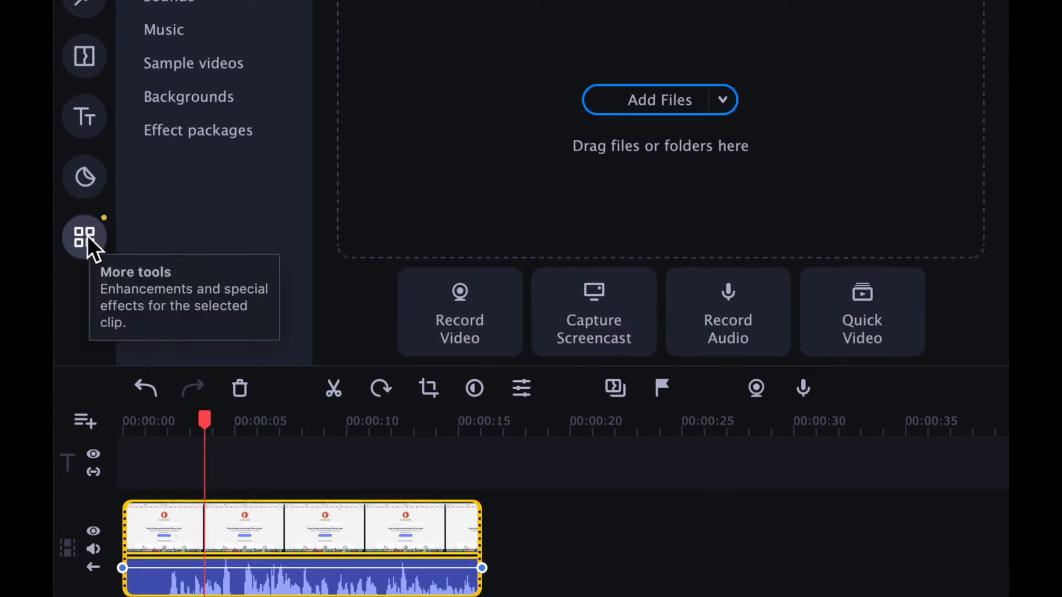
Step: Show the clip's Equalizer from More Tools > Audio editing, still on Flat at 0 dB
click(85, 237)
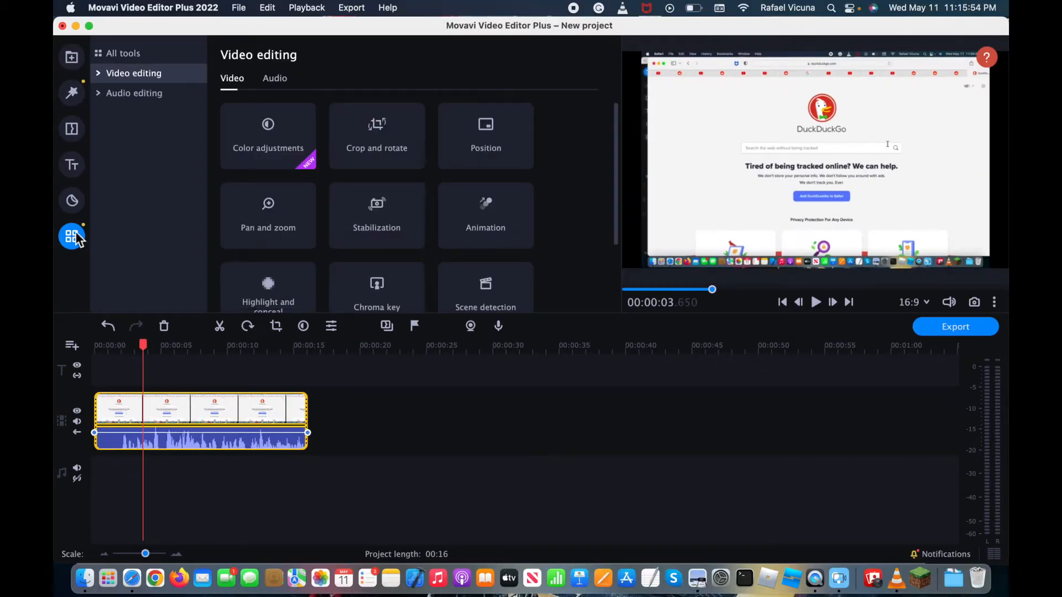
mouse_move(450, 232)
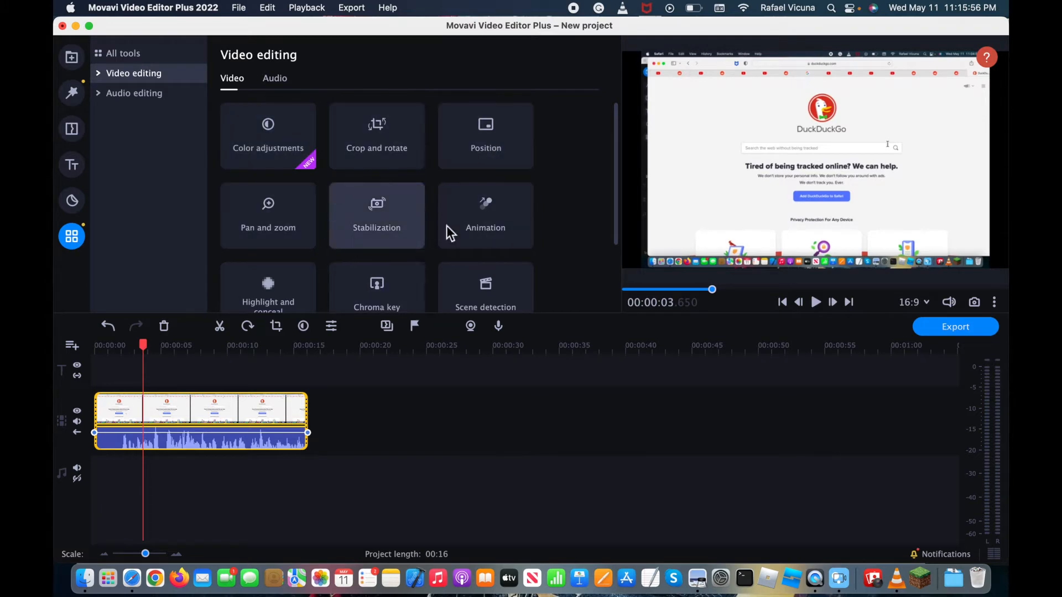
mouse_move(102, 98)
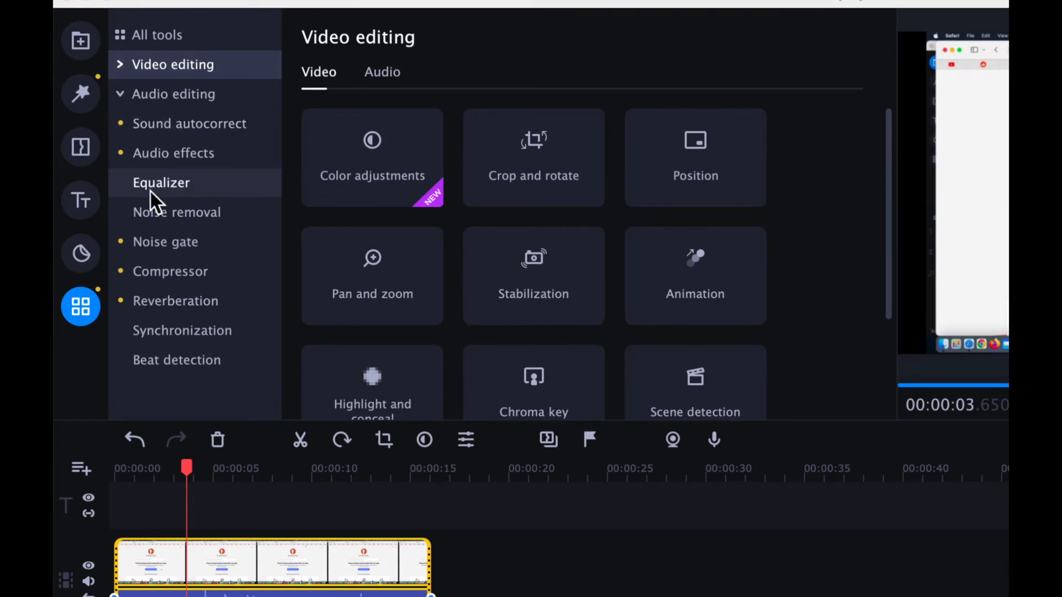
mouse_move(180, 189)
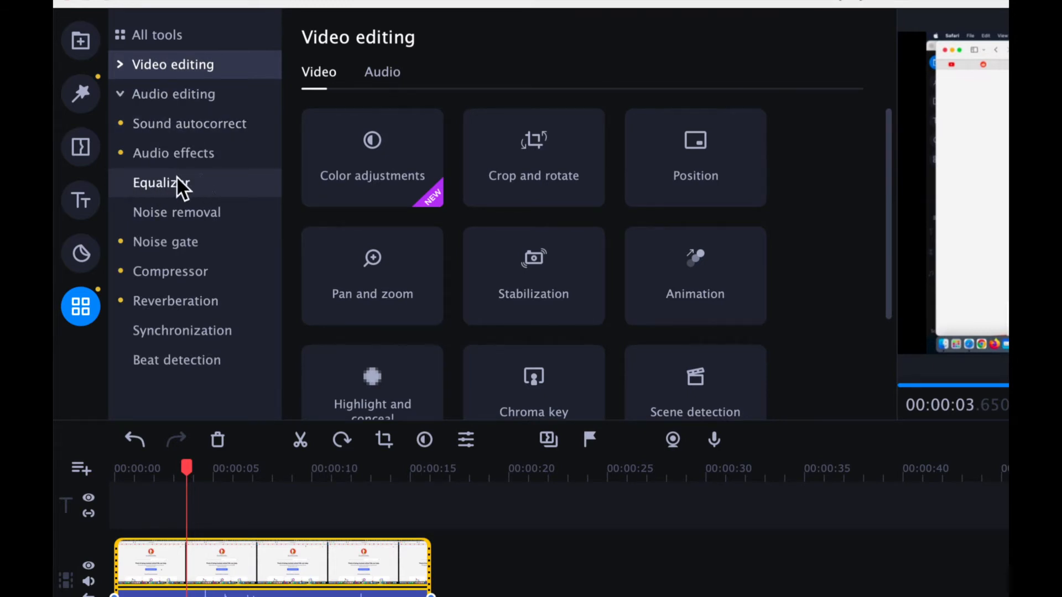
click(160, 183)
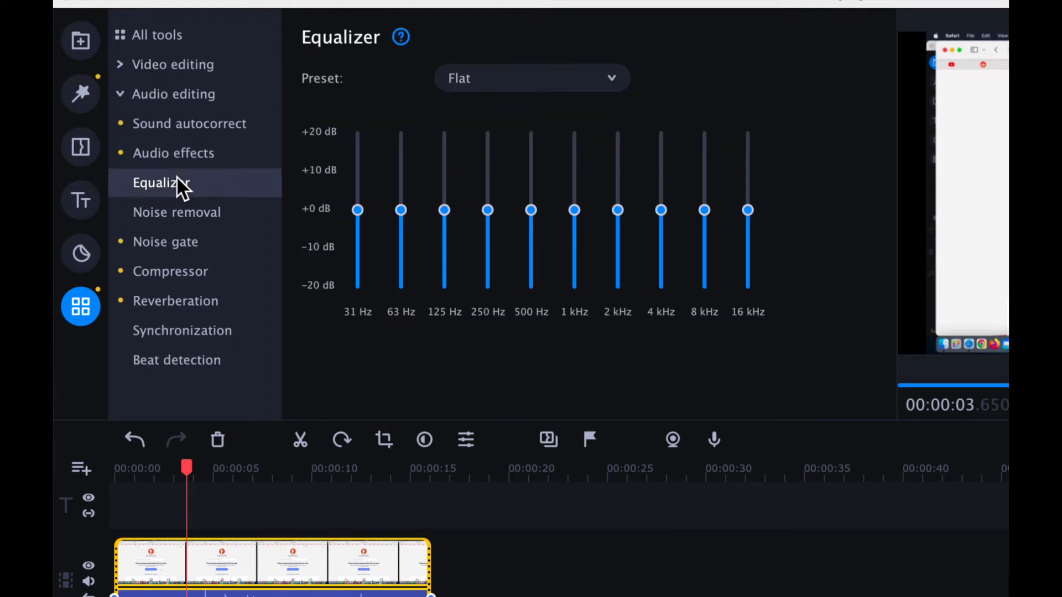
mouse_move(427, 143)
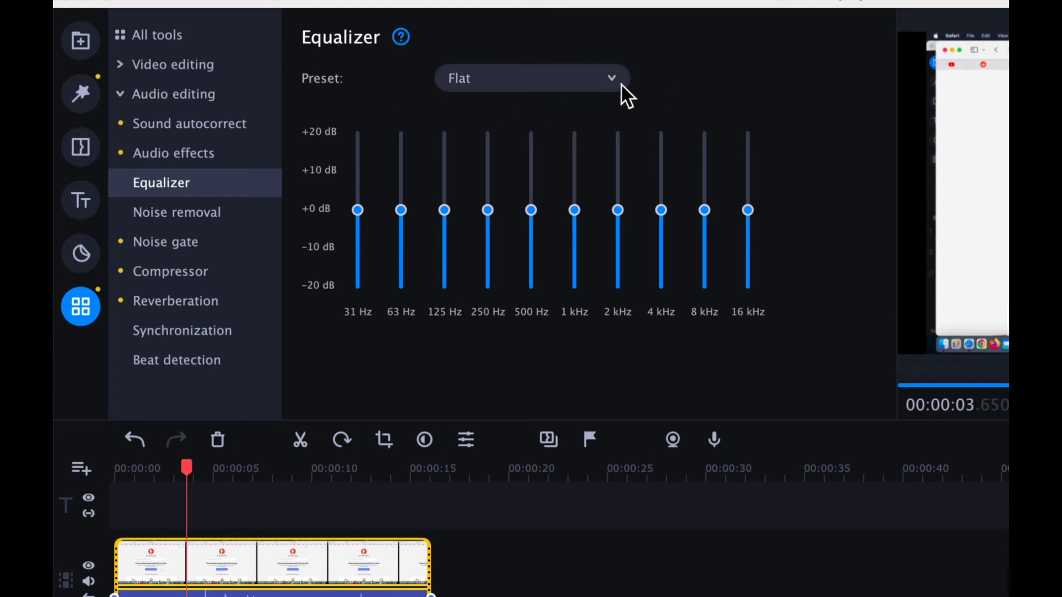
mouse_move(562, 85)
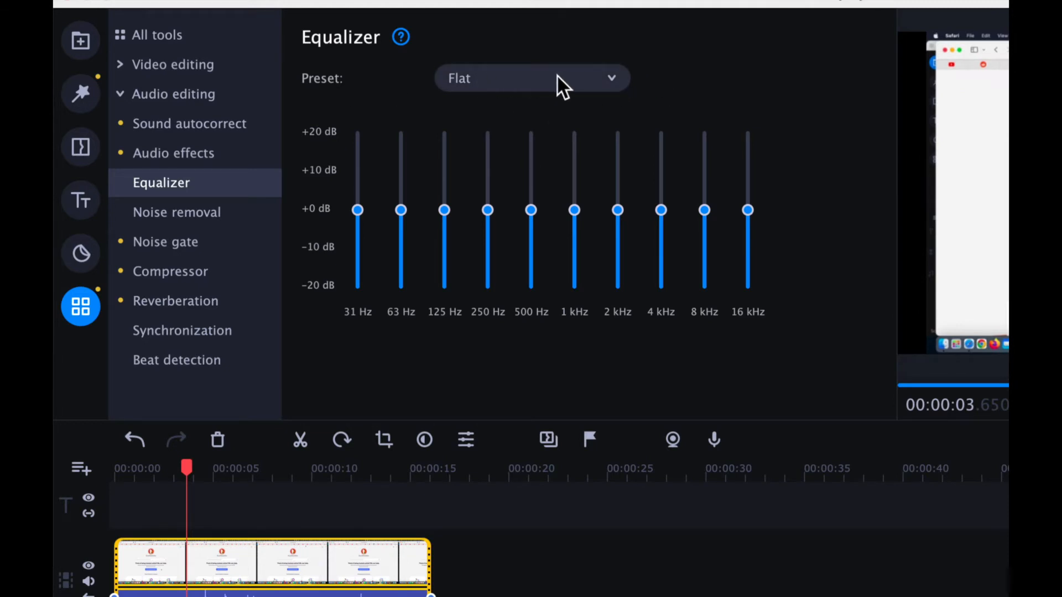
Step: Apply the Music enhancement equalizer preset from the Preset list
click(532, 78)
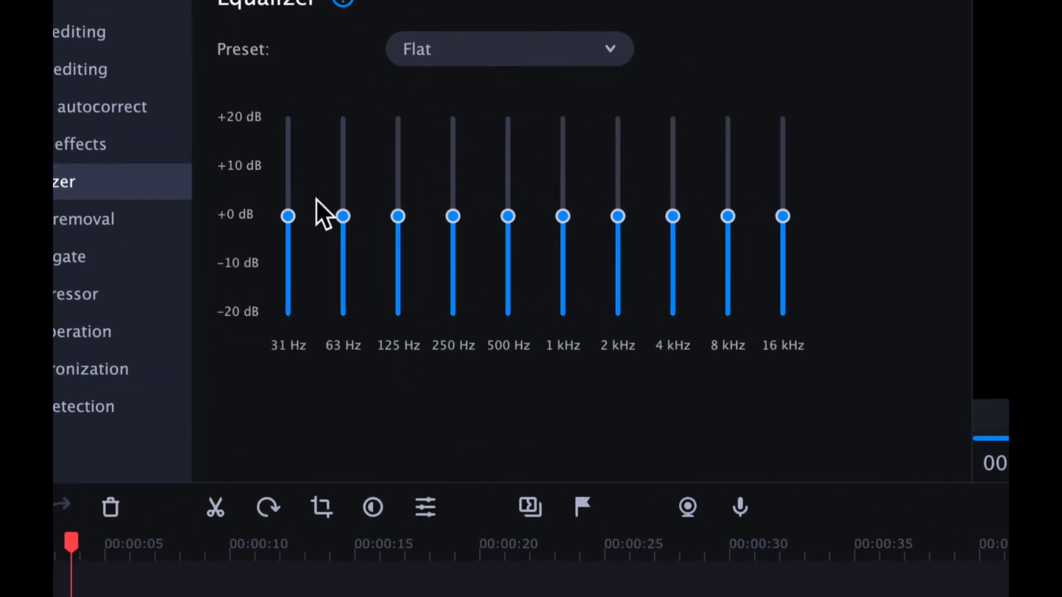
mouse_move(542, 89)
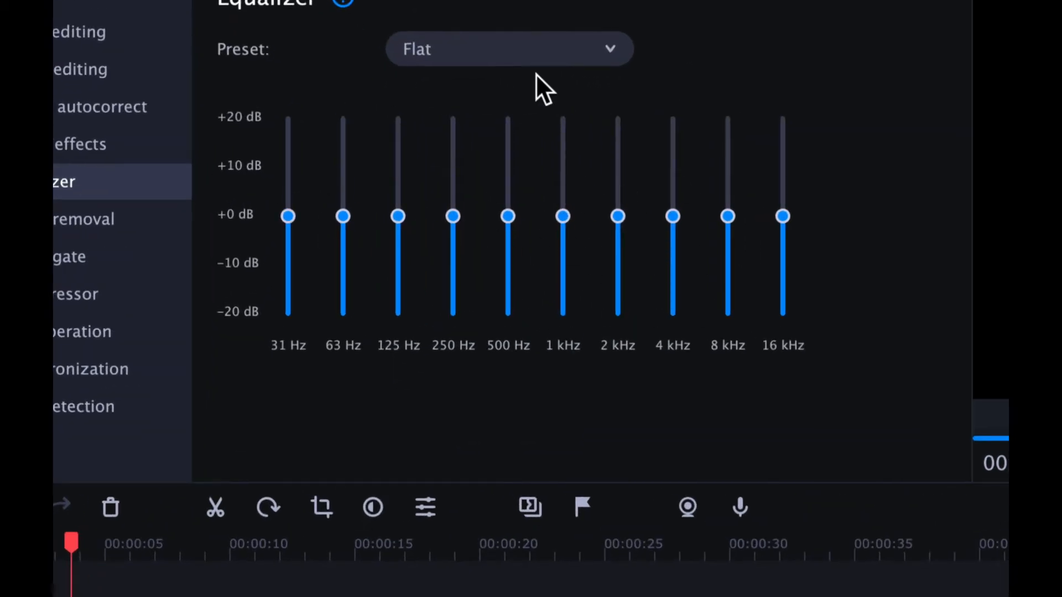
click(507, 48)
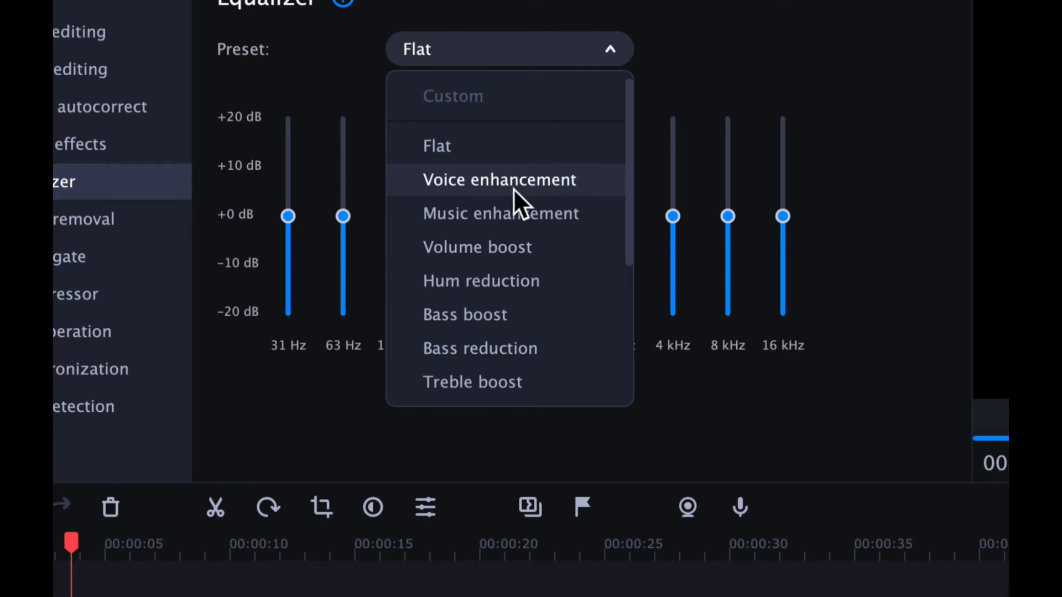
click(501, 214)
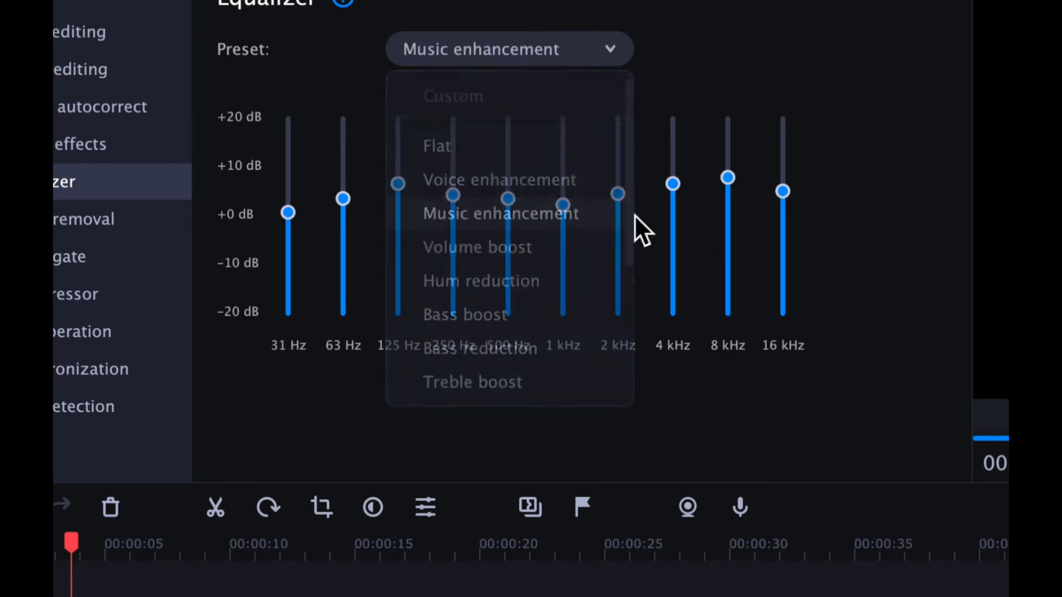
click(500, 213)
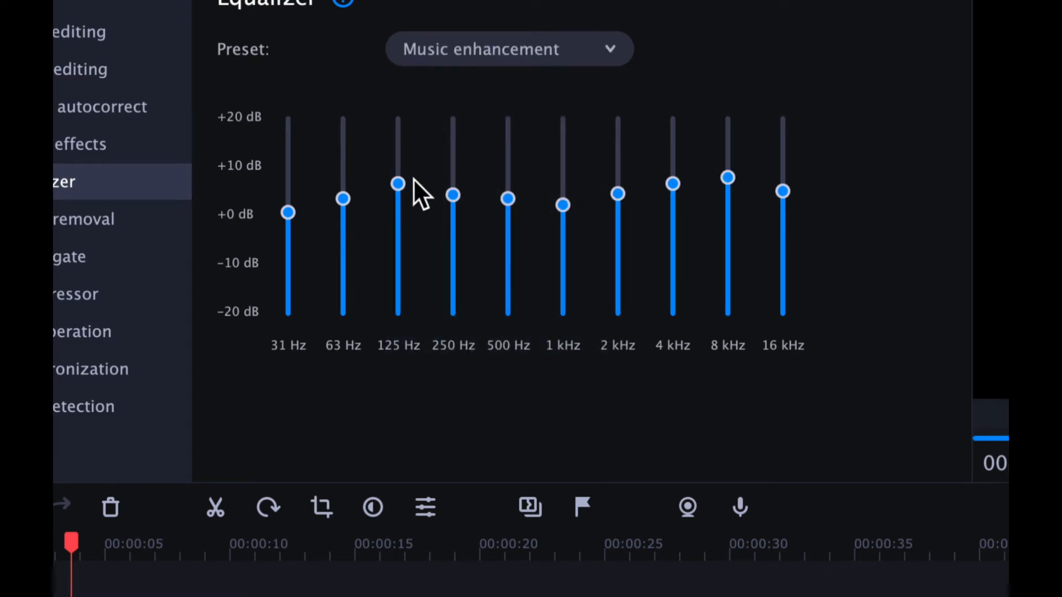
mouse_move(632, 74)
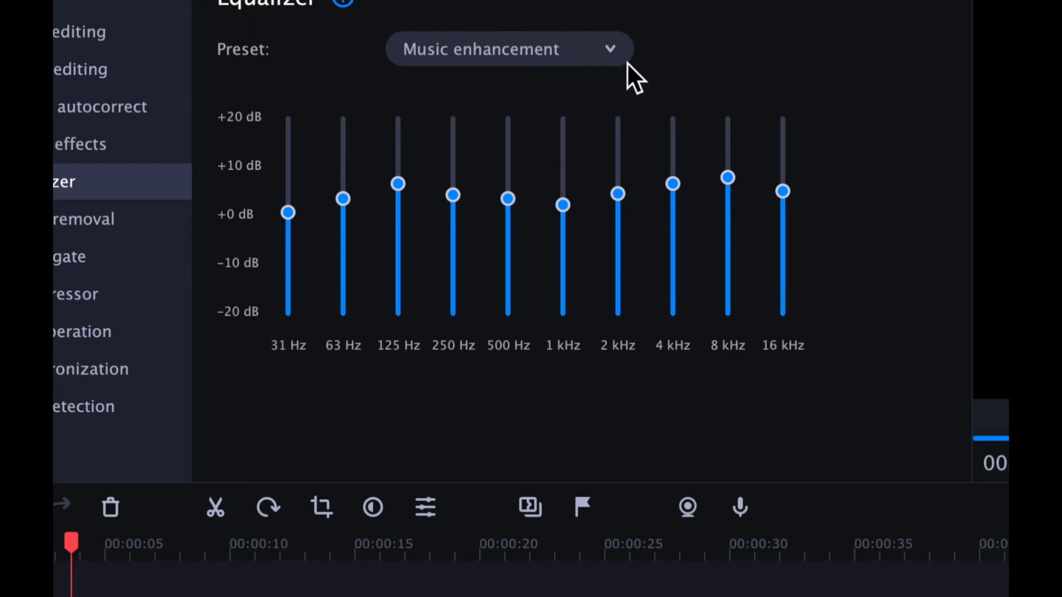
Step: Browse further down the preset list and apply the Deep preset
click(509, 49)
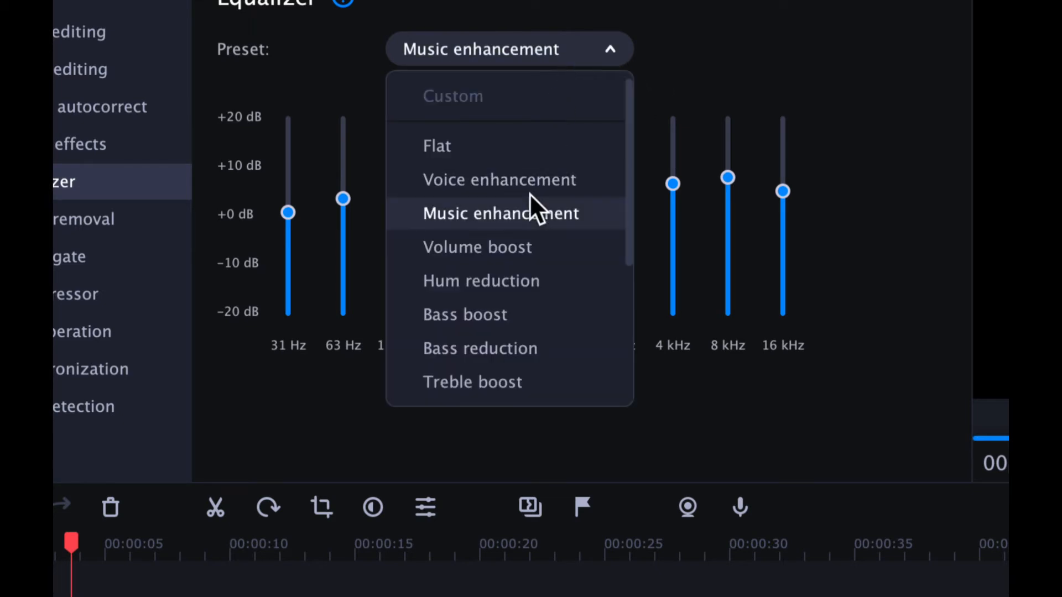
scroll(down, 3)
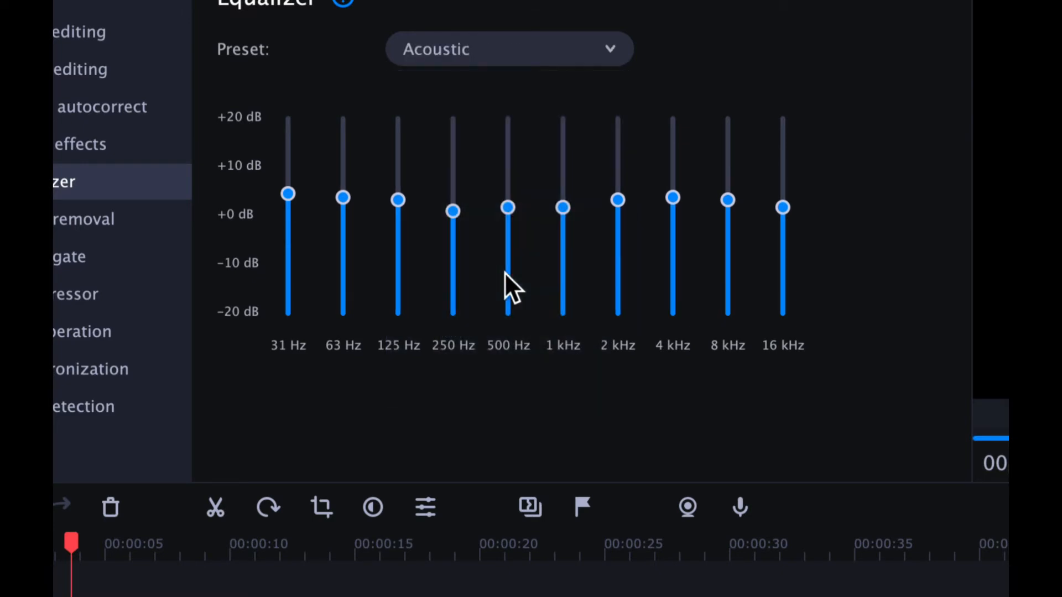
mouse_move(555, 110)
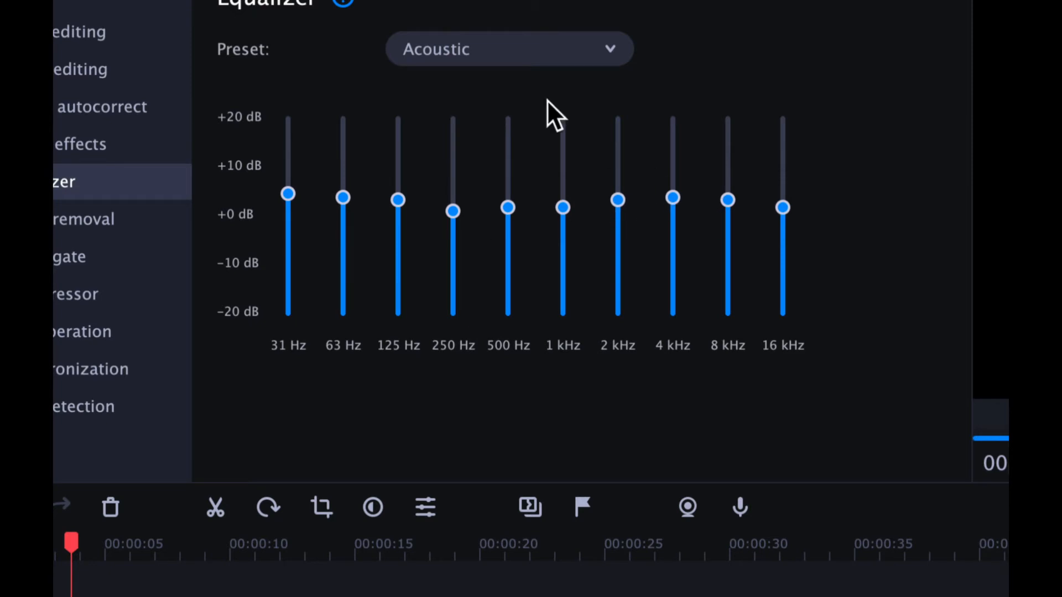
click(509, 49)
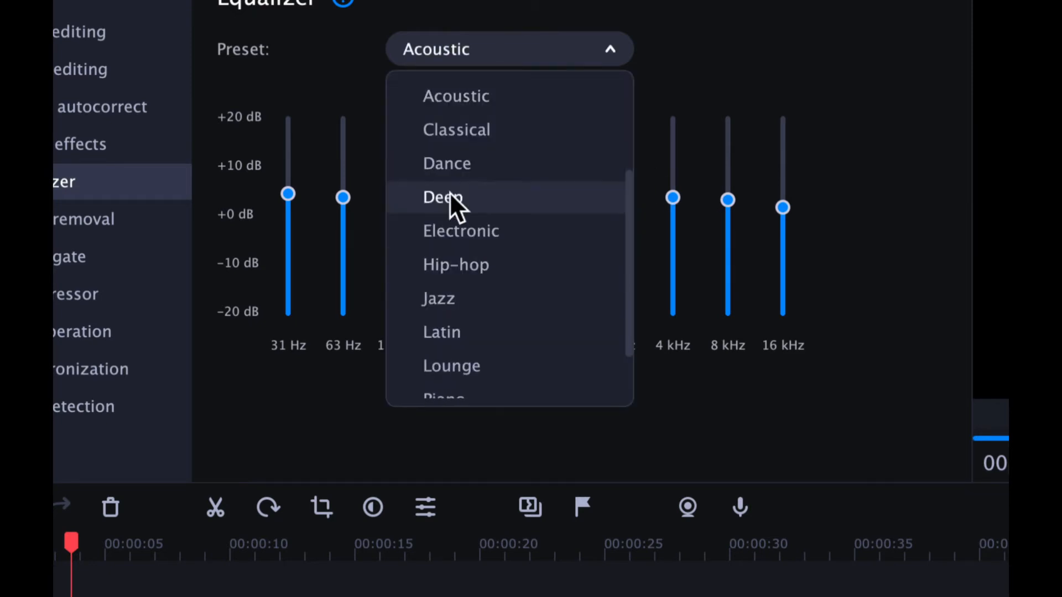
click(438, 298)
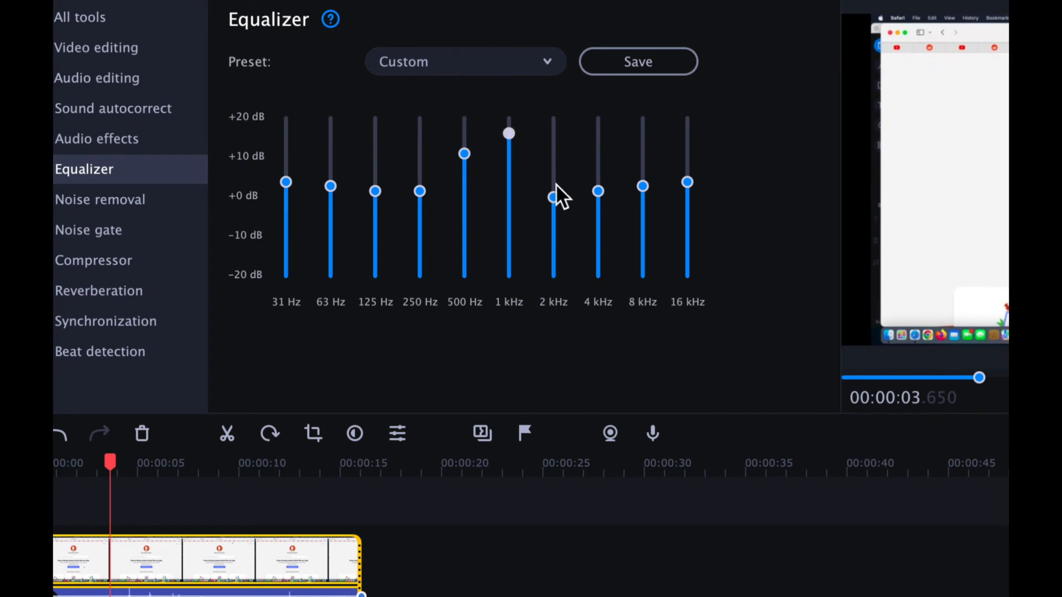
Step: Boost the 2 kHz band to about +10 dB and 250 Hz to about +8 dB, making the preset Custom
drag(553, 197, 553, 151)
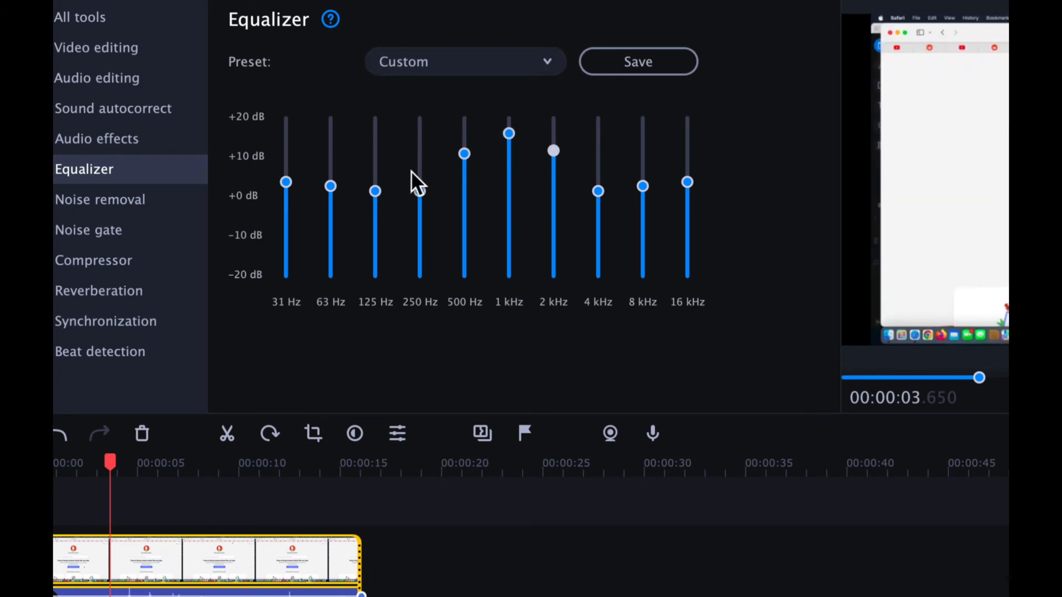
drag(419, 190, 419, 160)
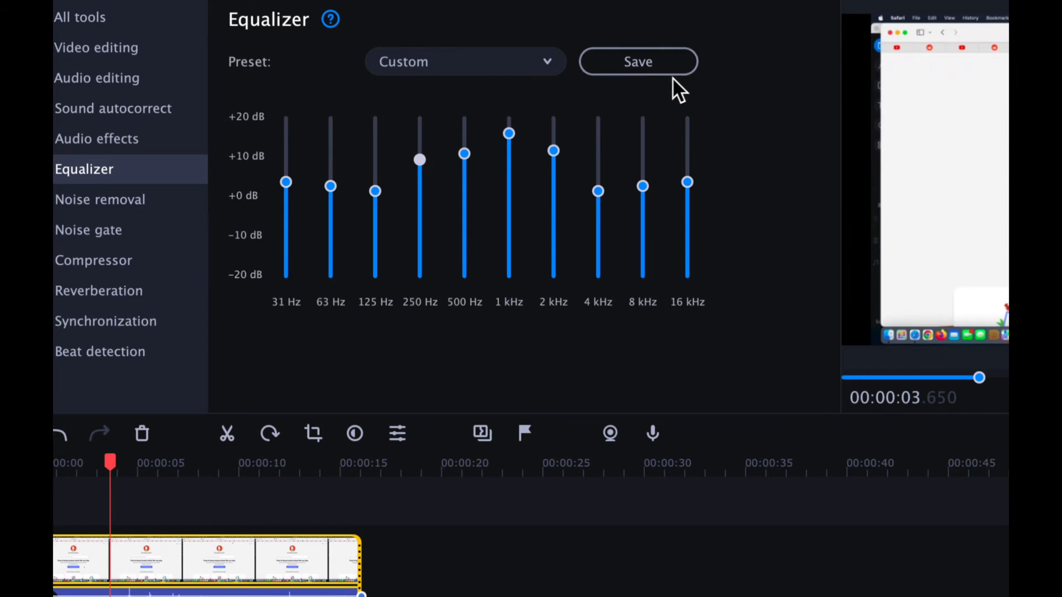
mouse_move(439, 175)
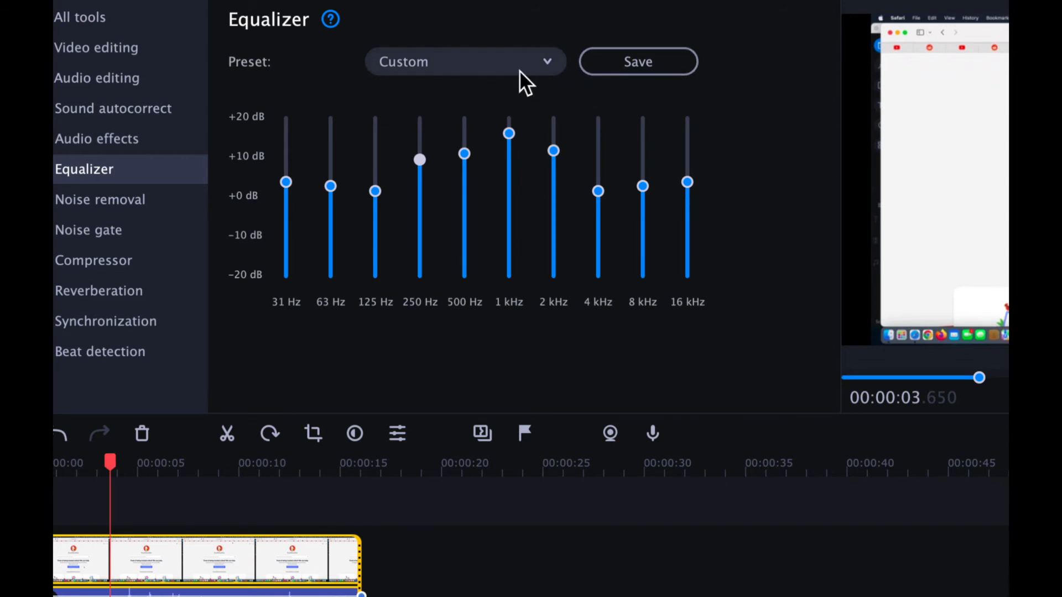
Step: Reset the equalizer to the Flat preset so all bands return to +0 dB
click(465, 61)
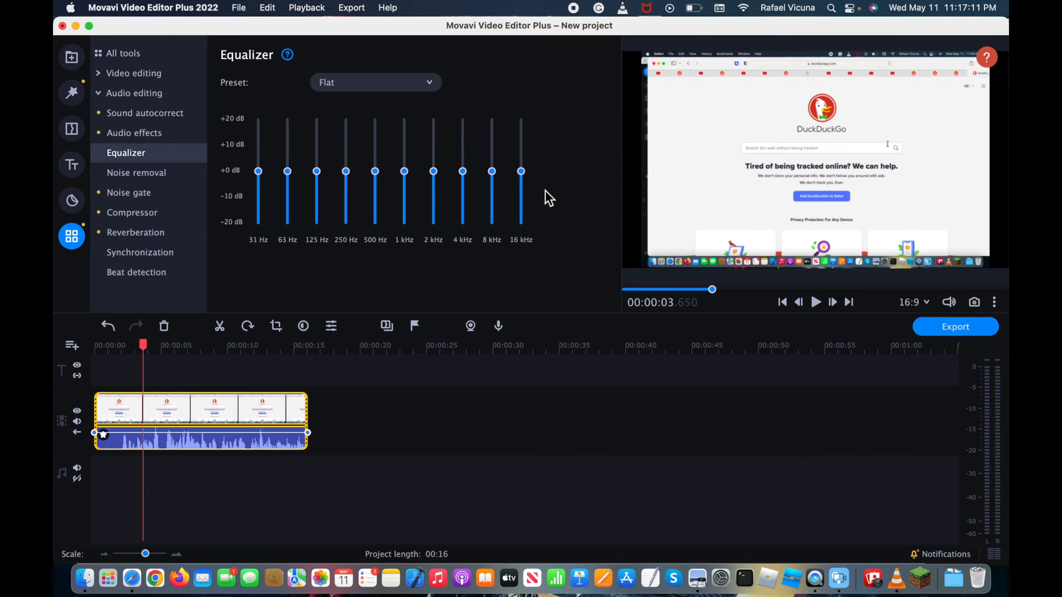
mouse_move(605, 247)
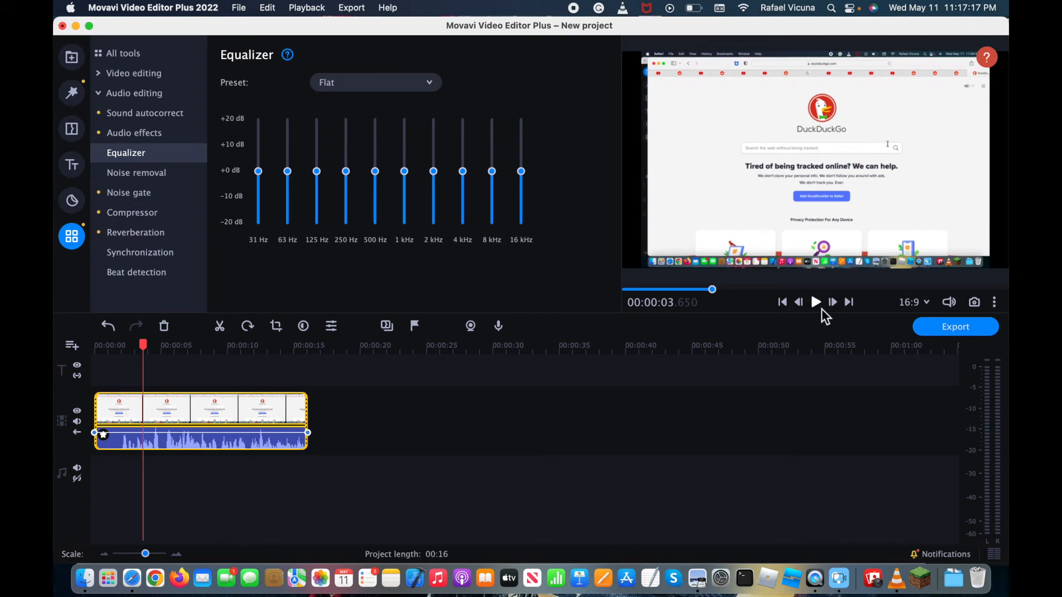
mouse_move(815, 302)
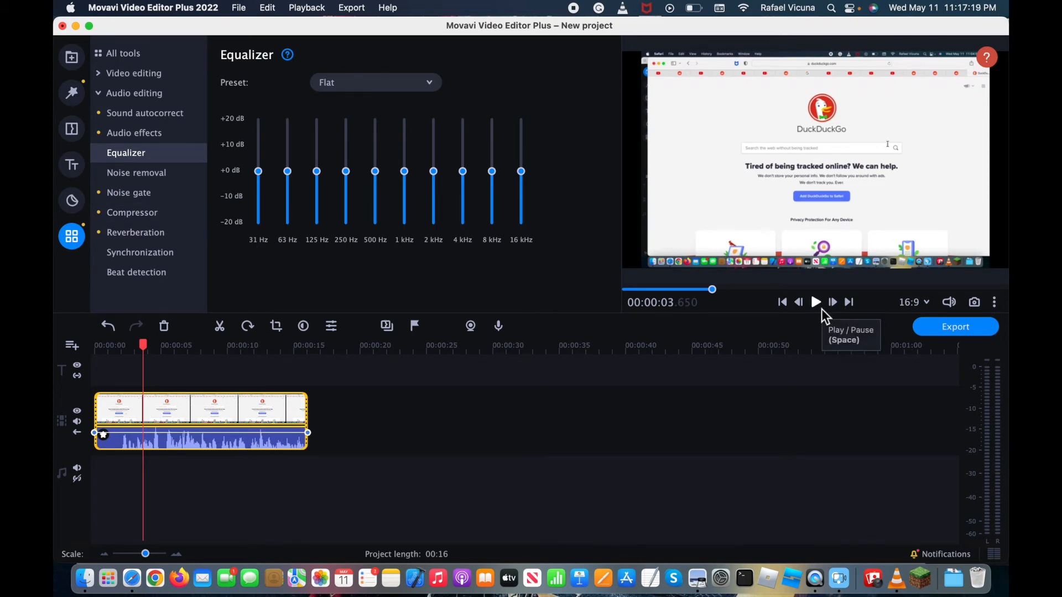